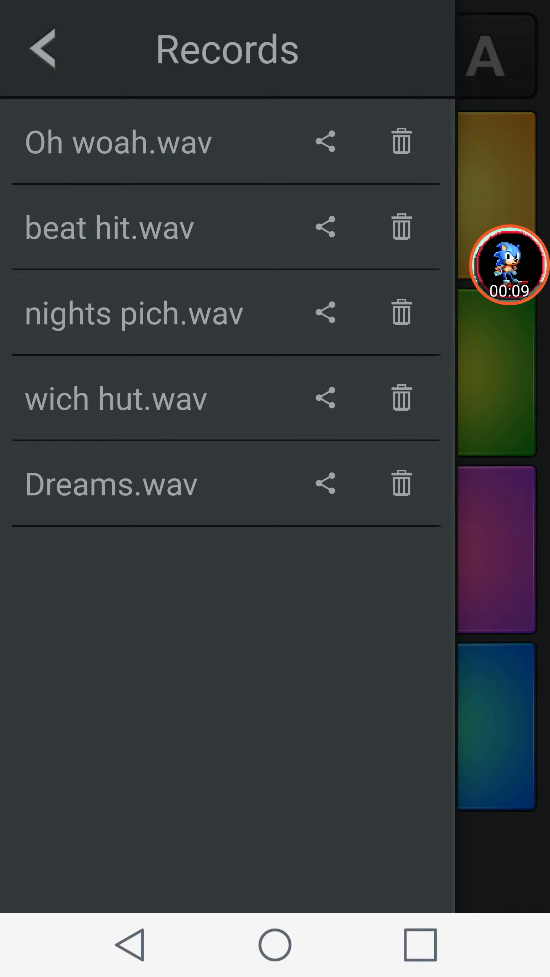
Step: Start playing Dreams.wav from the Records list and let it run to 1:45
{"action": "left_click", "coordinate": [111, 484]}
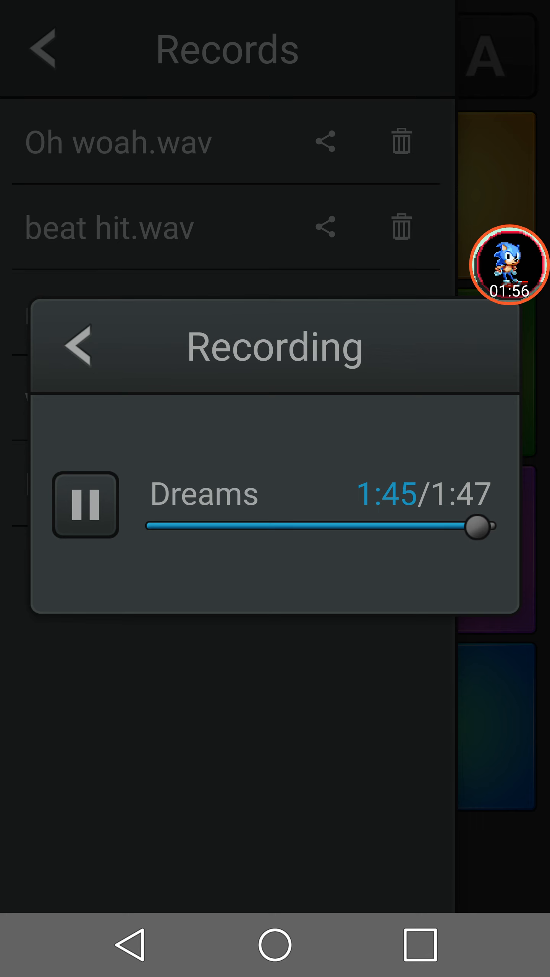
Step: Let Dreams finish playing so the player resets to 0:00 of 1:47
{"action": "left_click", "coordinate": [86, 505]}
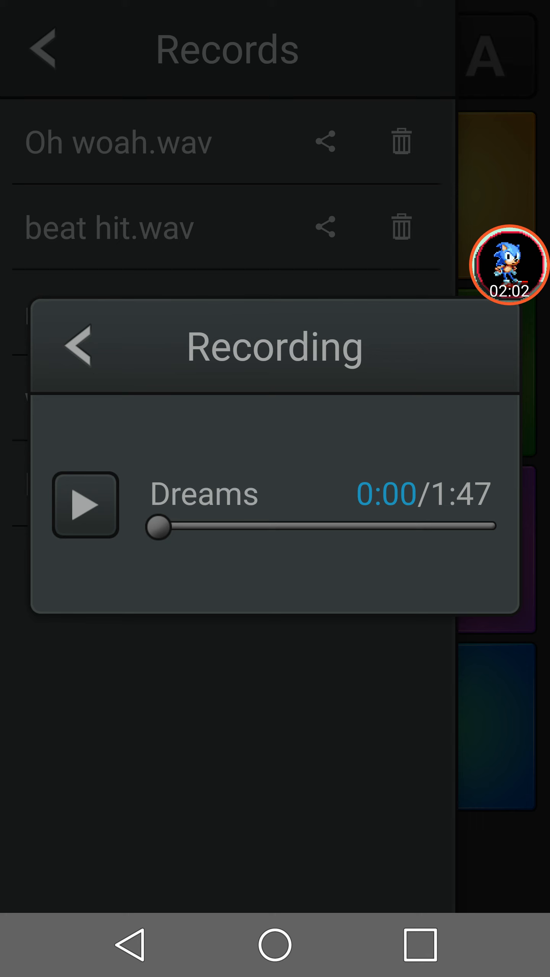
{"action": "left_click", "coordinate": [507, 265]}
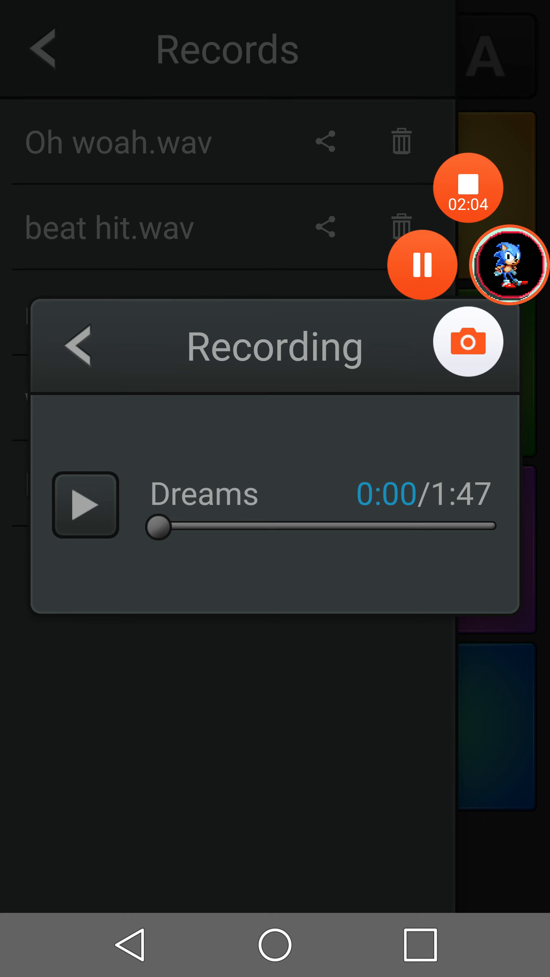